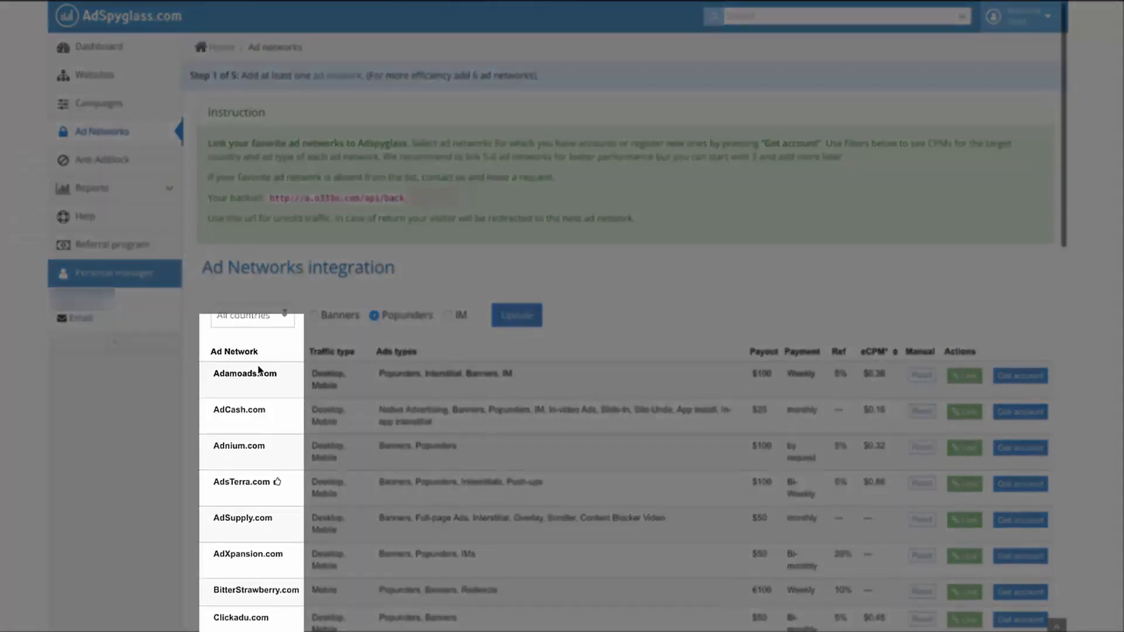
# Link AdsTerra.com, entering 'Login' as the login plus its API token, and save.
pyautogui.scroll(-3)
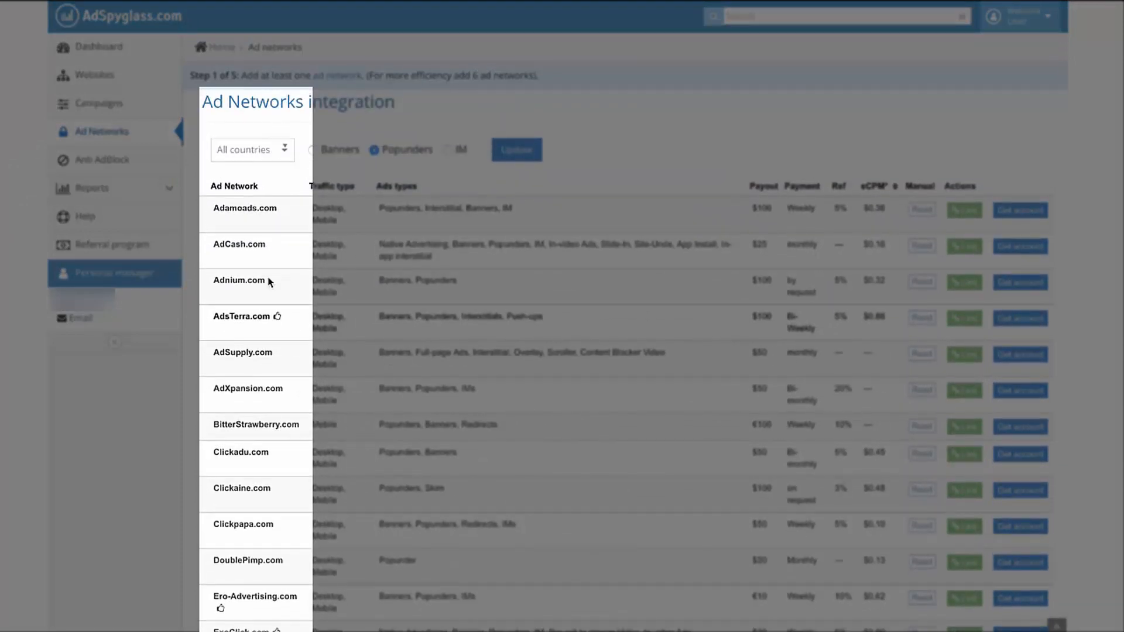
pyautogui.click(251, 150)
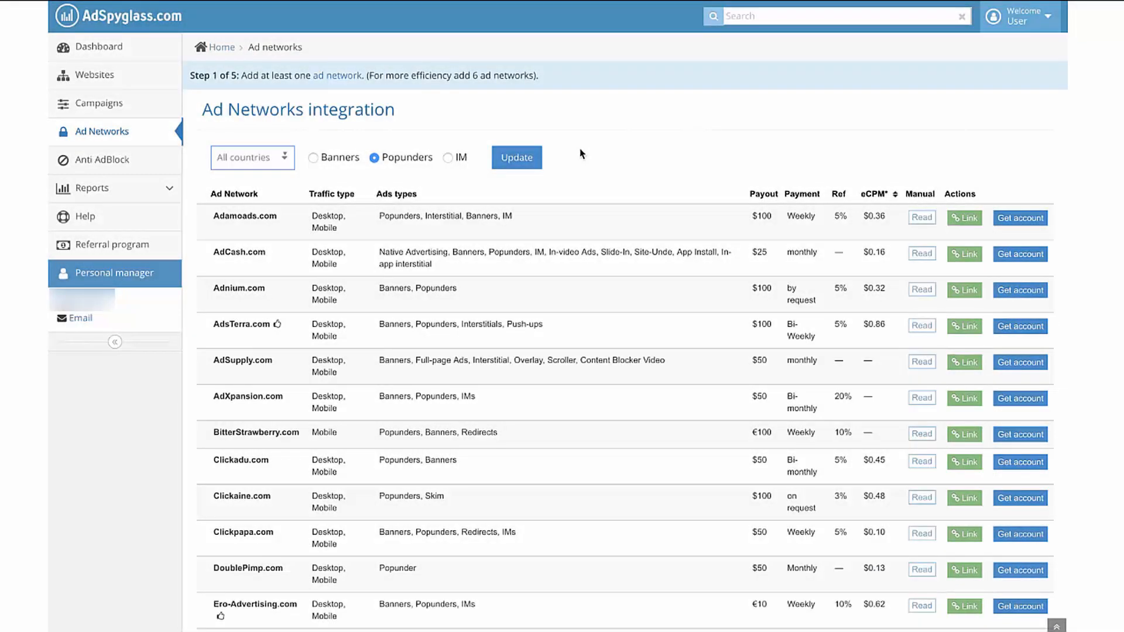
pyautogui.click(1019, 326)
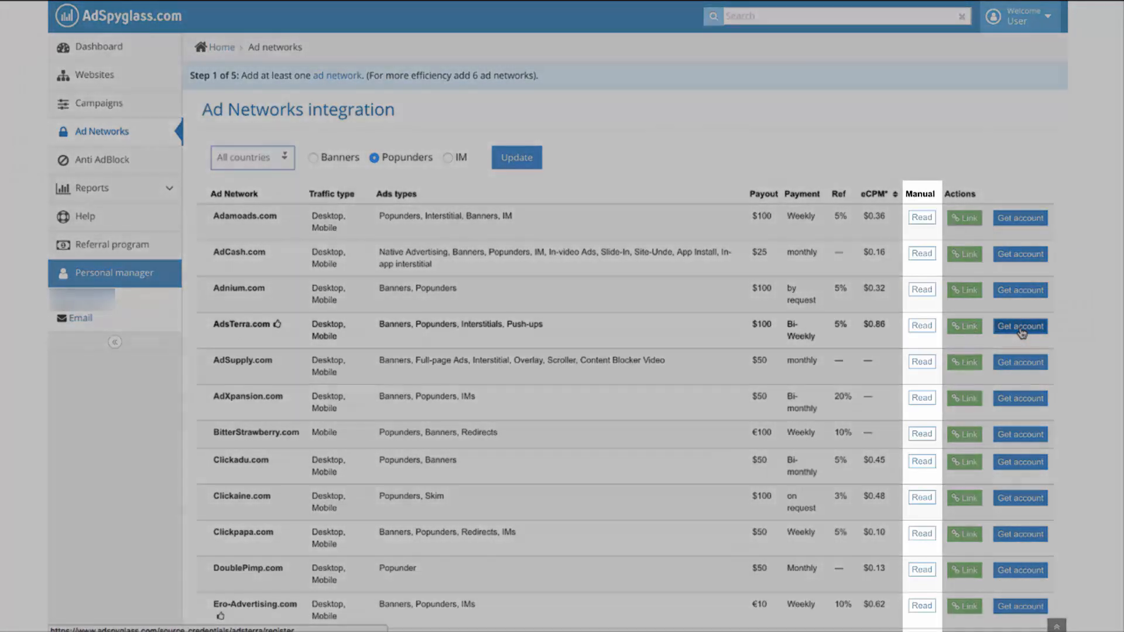
pyautogui.click(1019, 325)
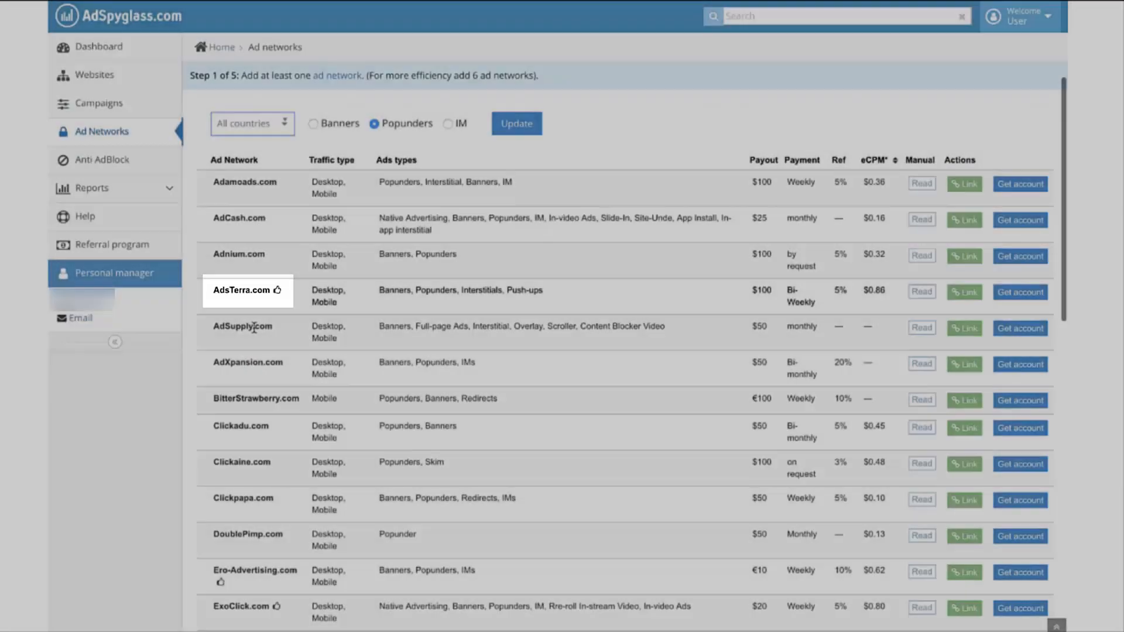
pyautogui.scroll(-3)
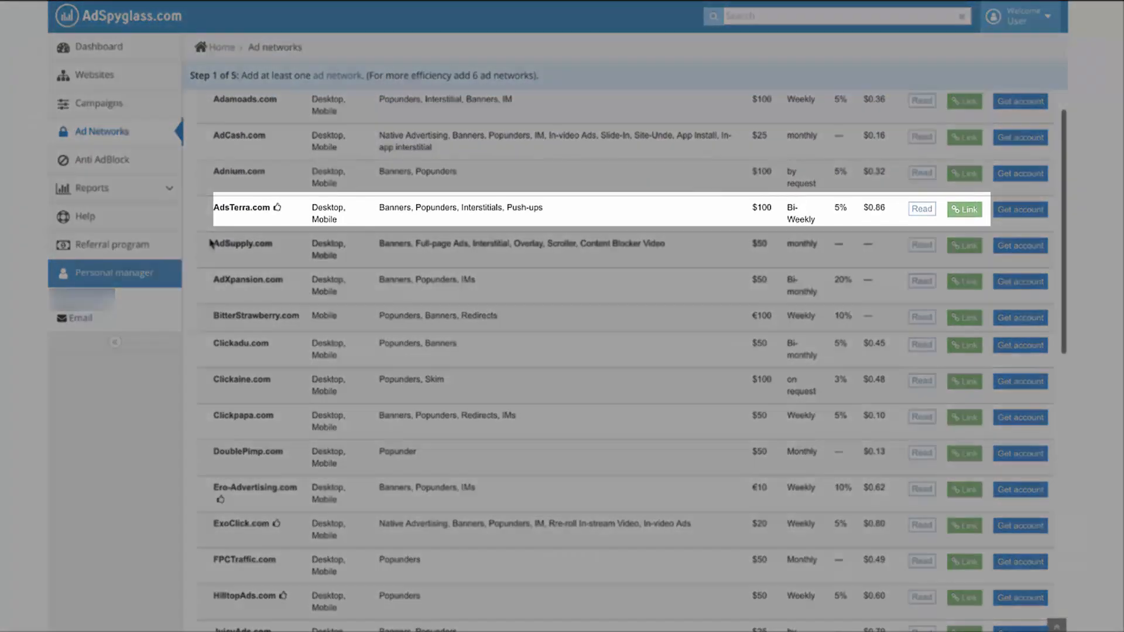
pyautogui.click(963, 209)
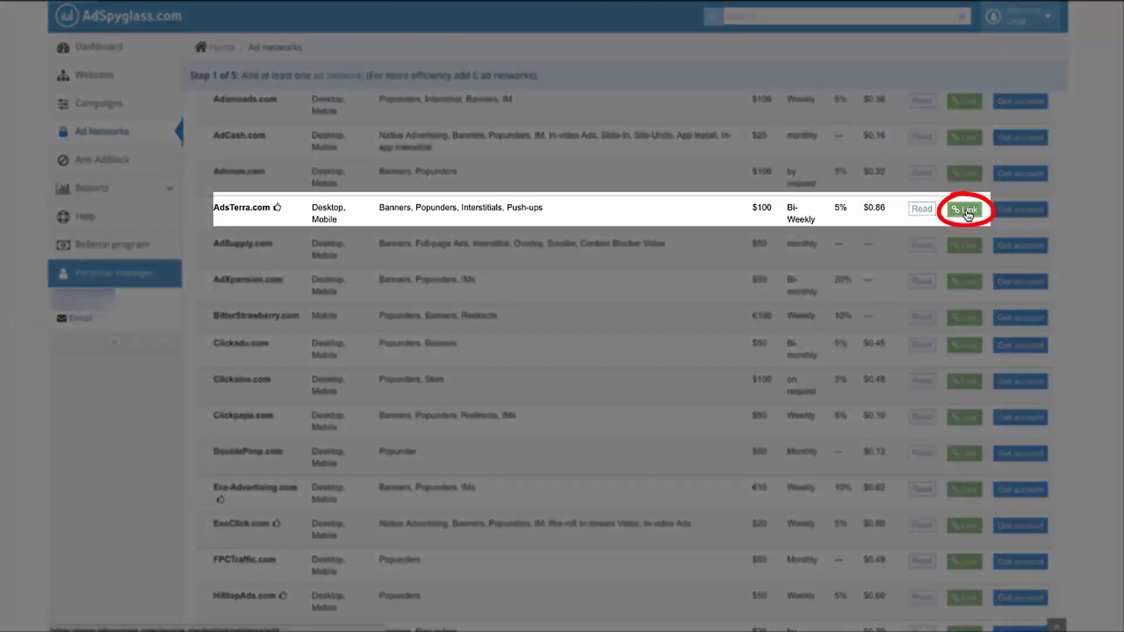
pyautogui.click(964, 208)
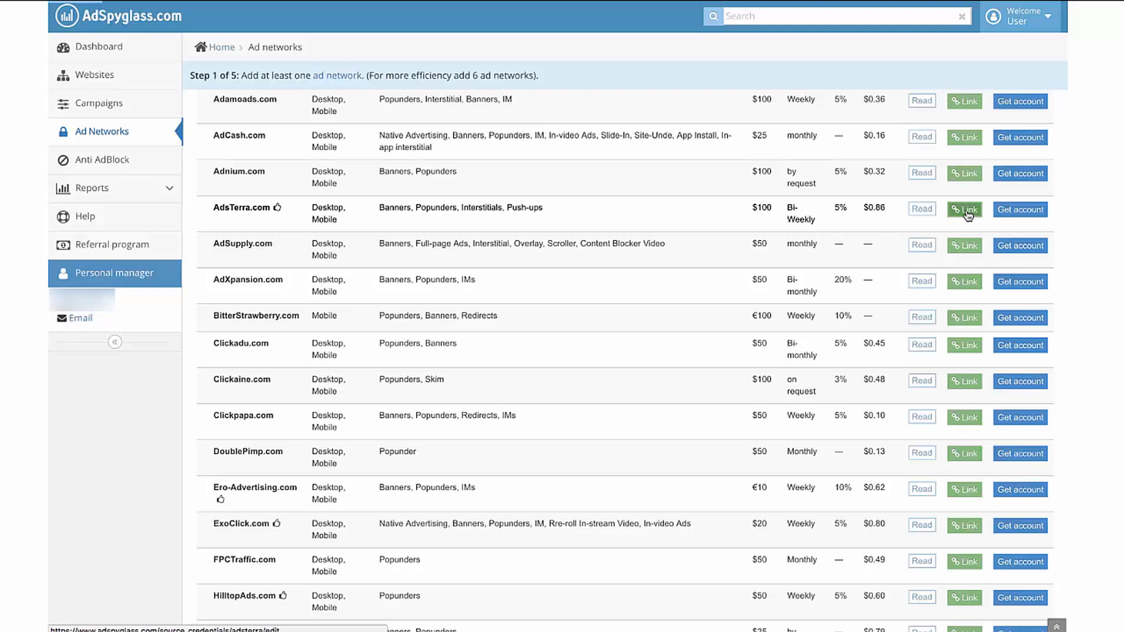
pyautogui.click(964, 210)
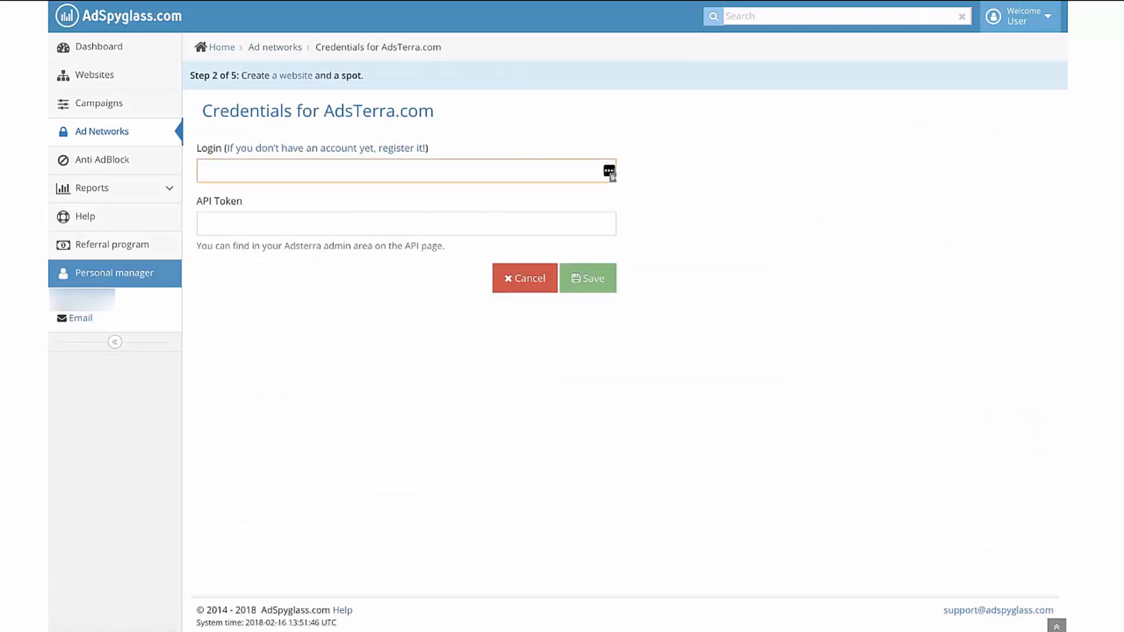
pyautogui.write('Login')
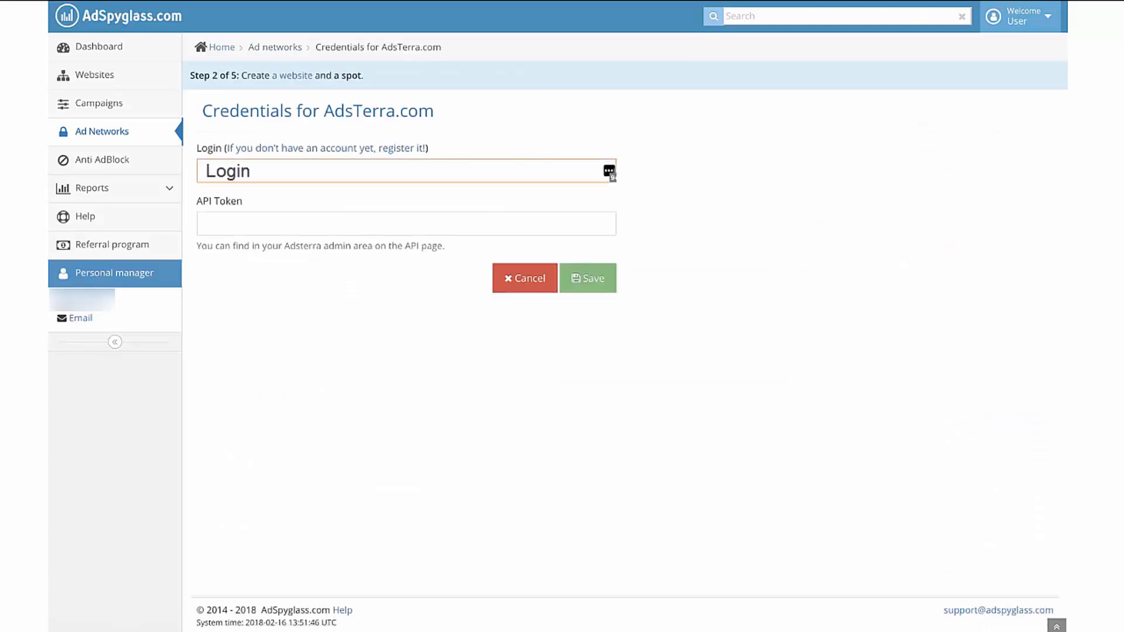
pyautogui.click(406, 223)
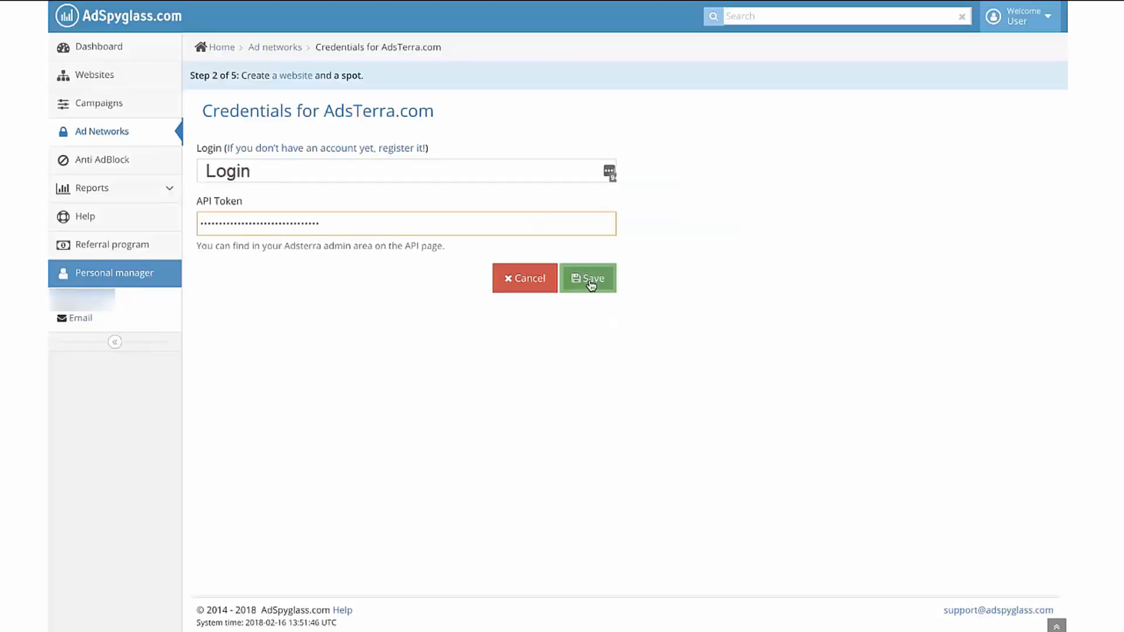
pyautogui.click(587, 278)
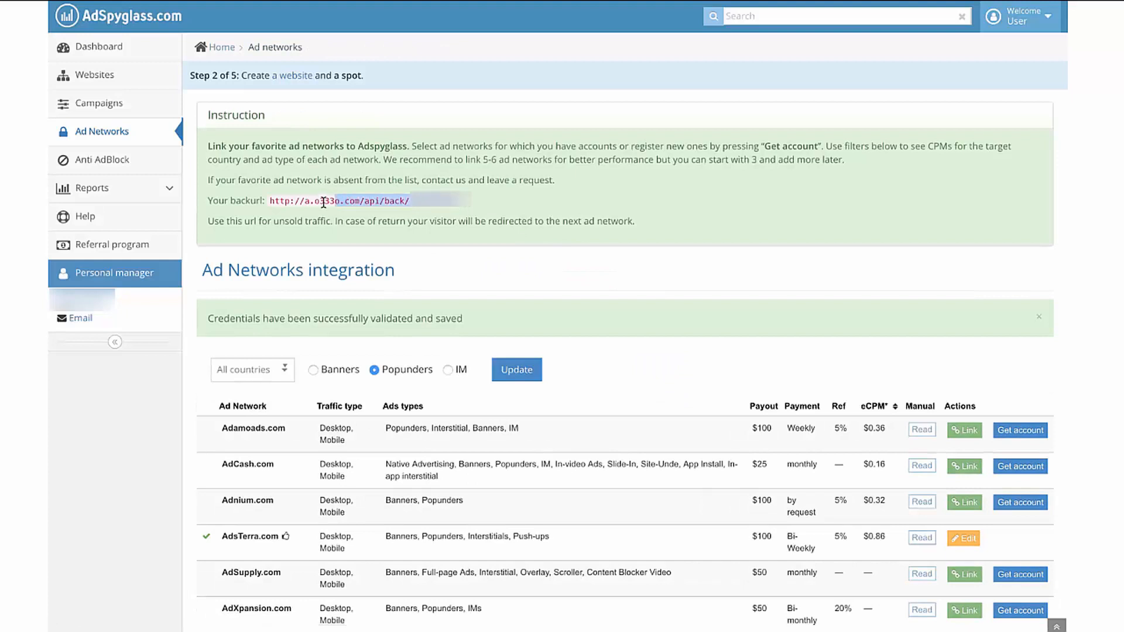
# Select the unsold-traffic back URL link in the Instruction box.
pyautogui.doubleClick(365, 200)
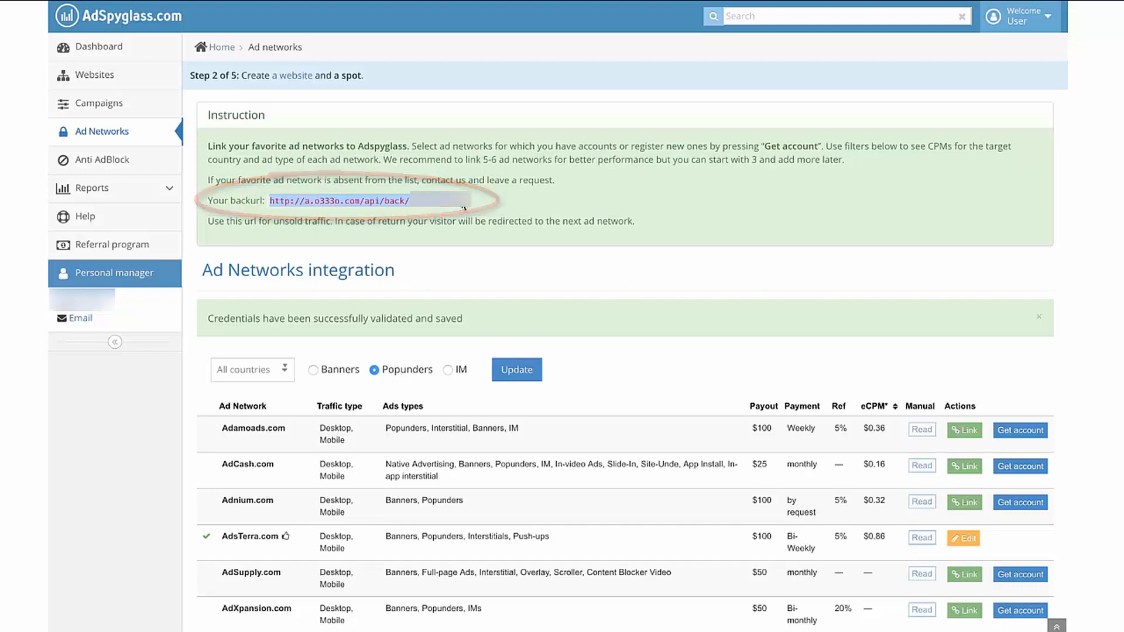
# Save ExoClick.com's login and API key credentials from its Link form.
pyautogui.scroll(-3)
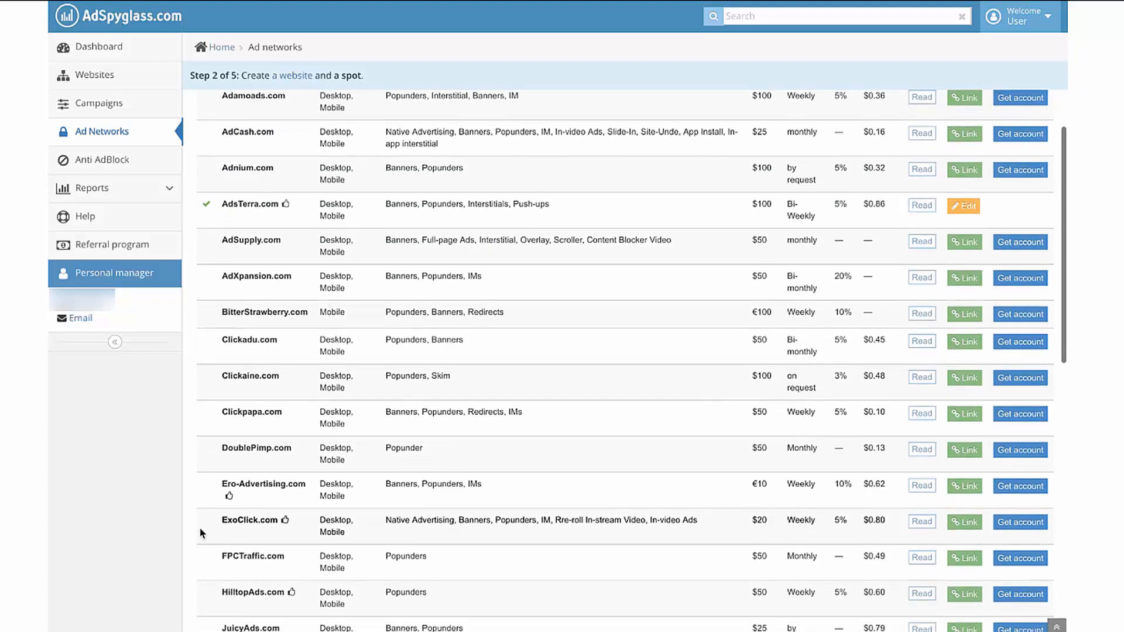
pyautogui.moveTo(558, 515)
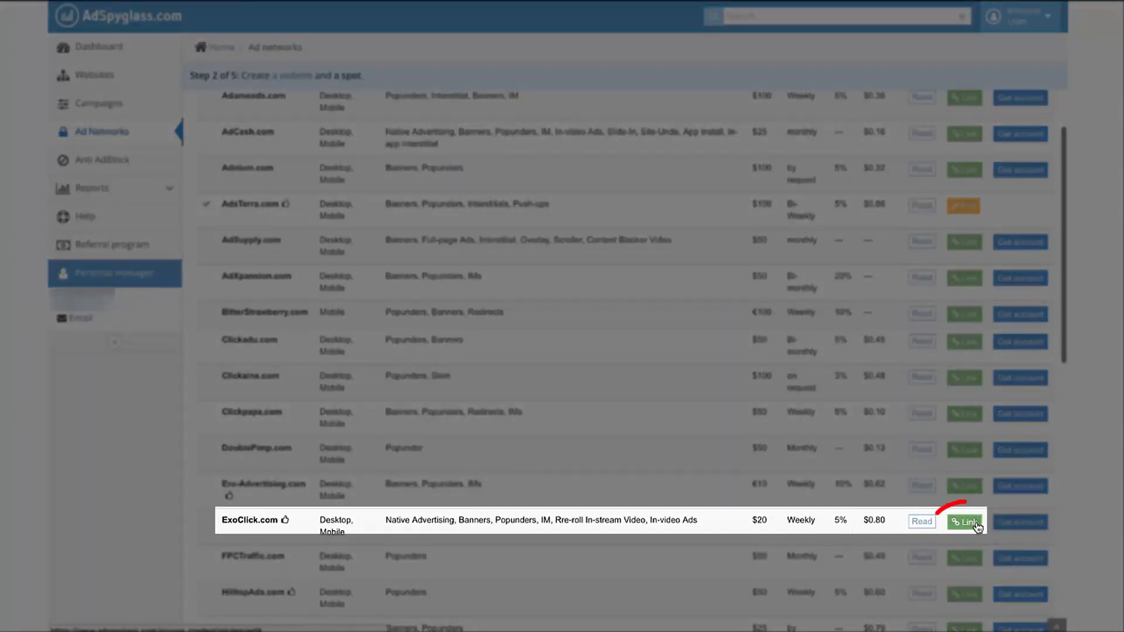
pyautogui.click(964, 521)
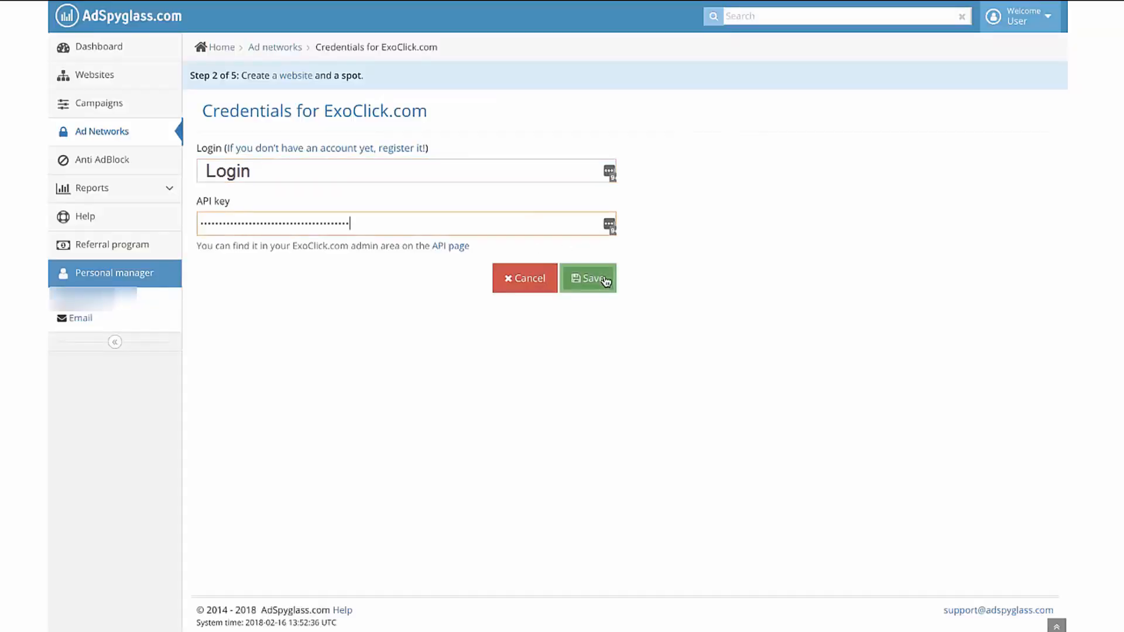
pyautogui.click(588, 278)
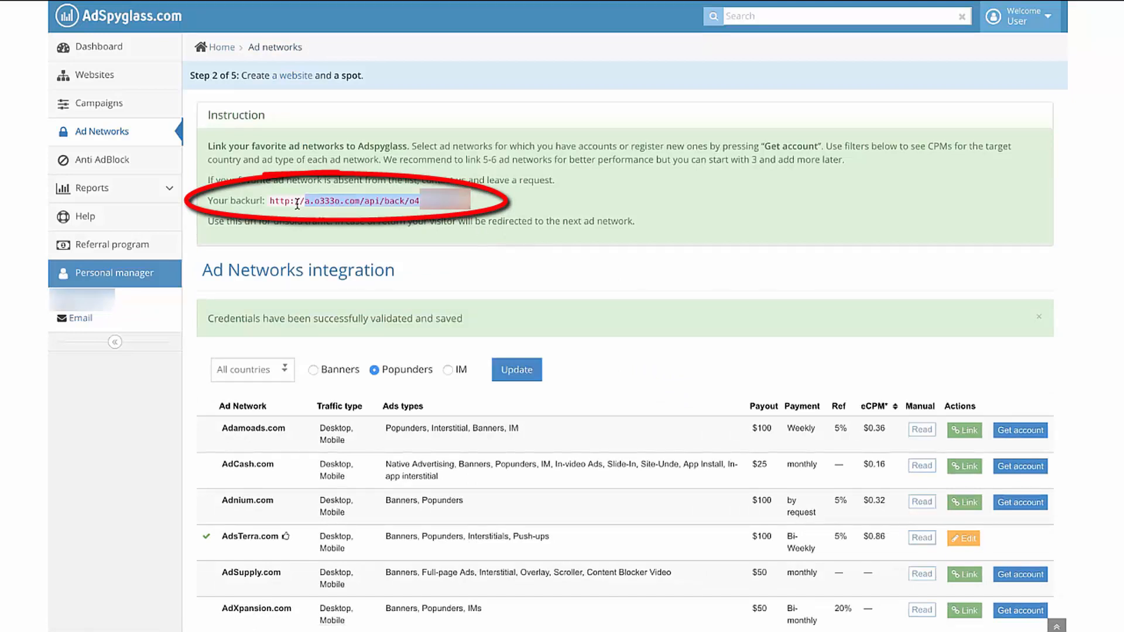
pyautogui.scroll(-3)
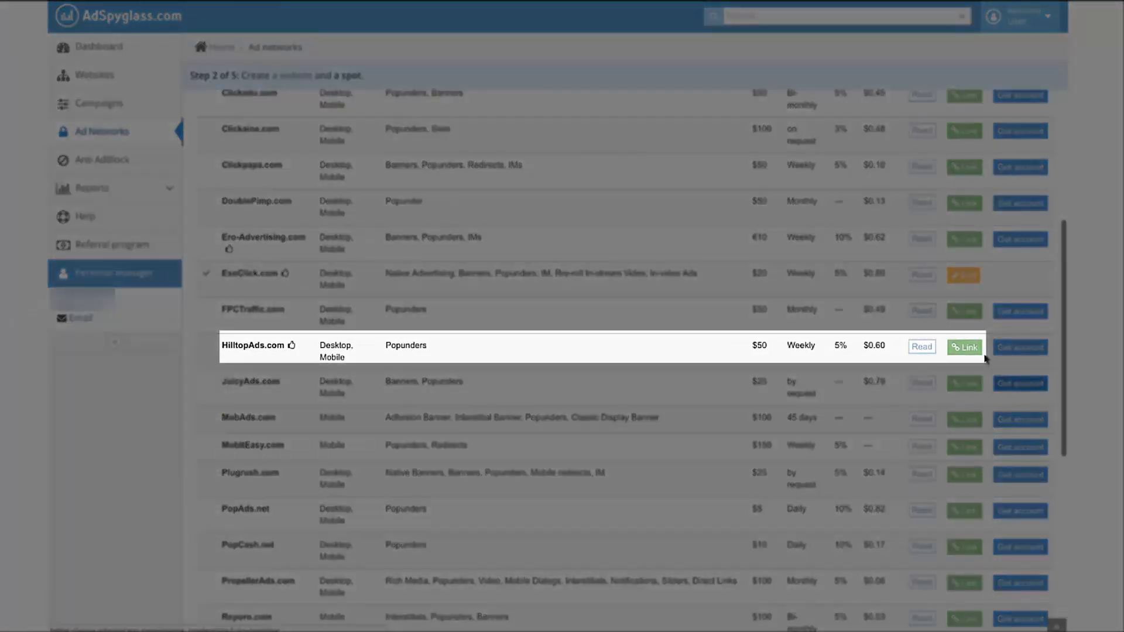
# Link HilltopAds.com, entering 'Login' as the login plus its API key, and save.
pyautogui.click(965, 347)
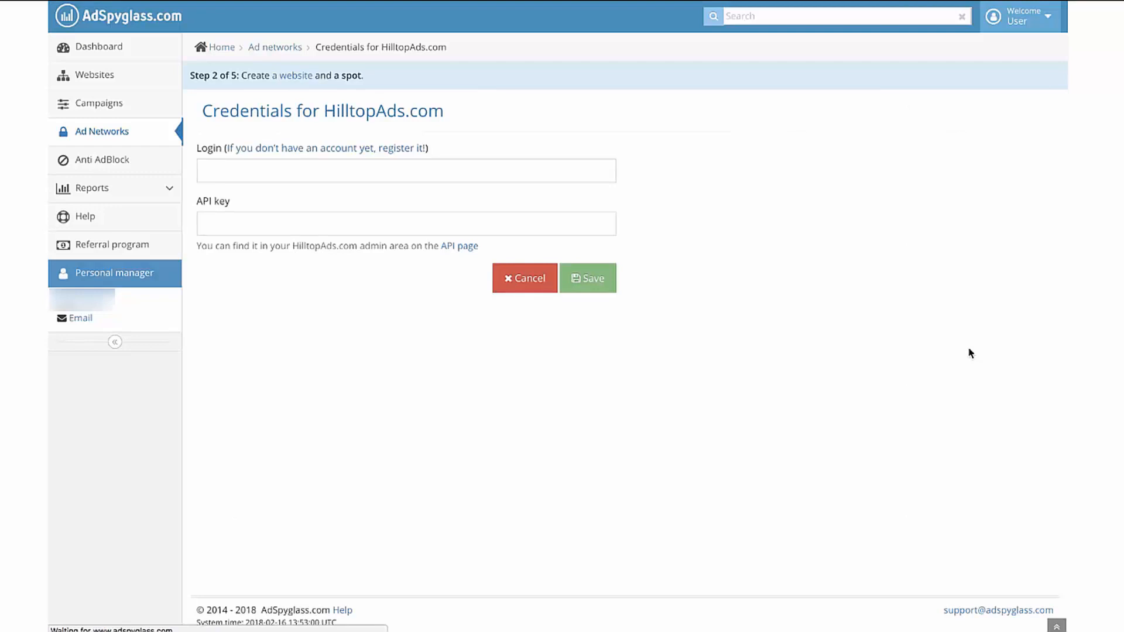
pyautogui.write('Login')
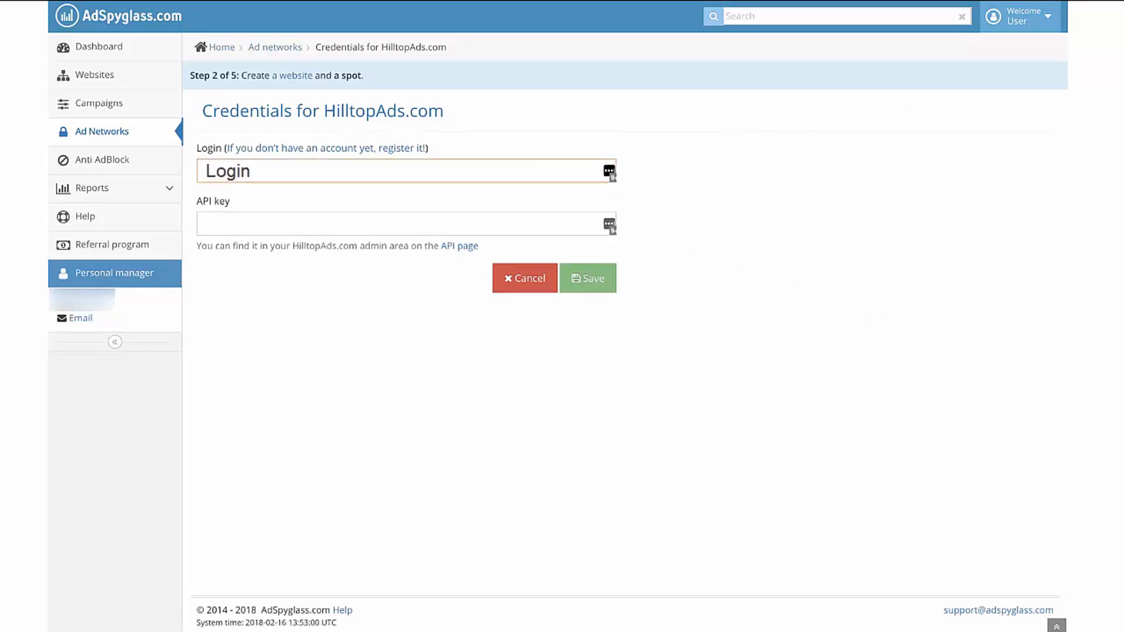
pyautogui.click(458, 246)
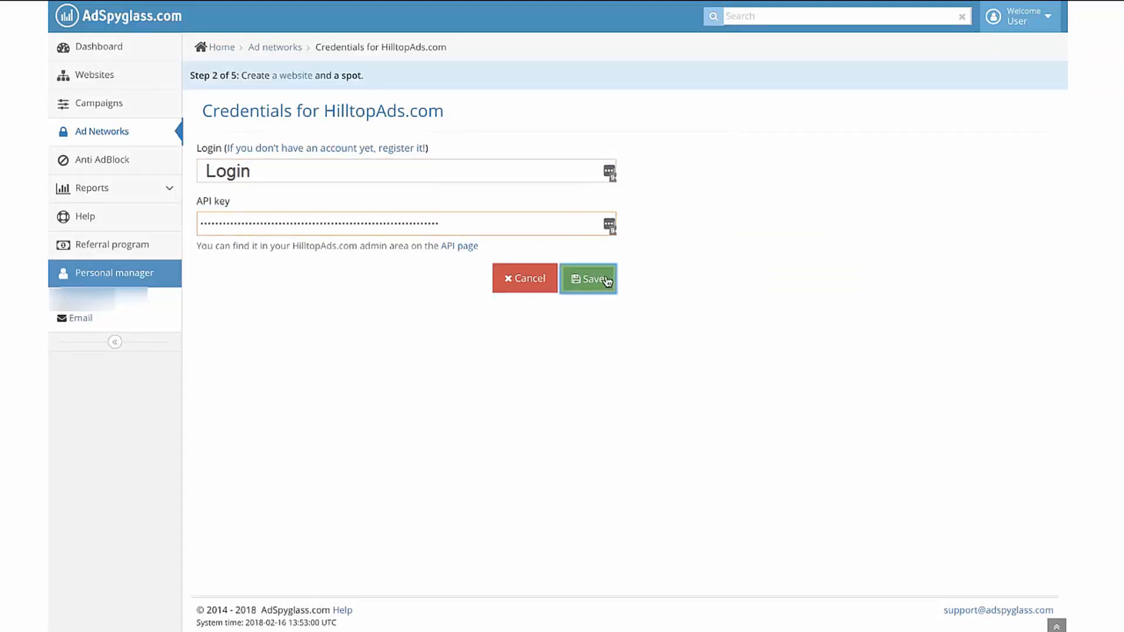
pyautogui.click(587, 278)
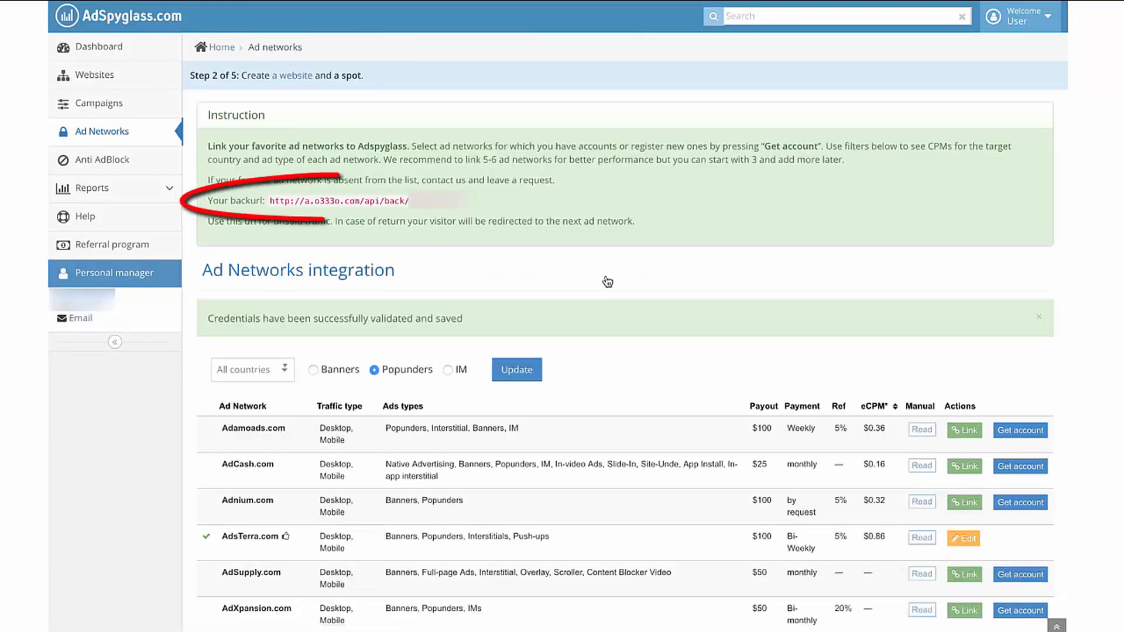